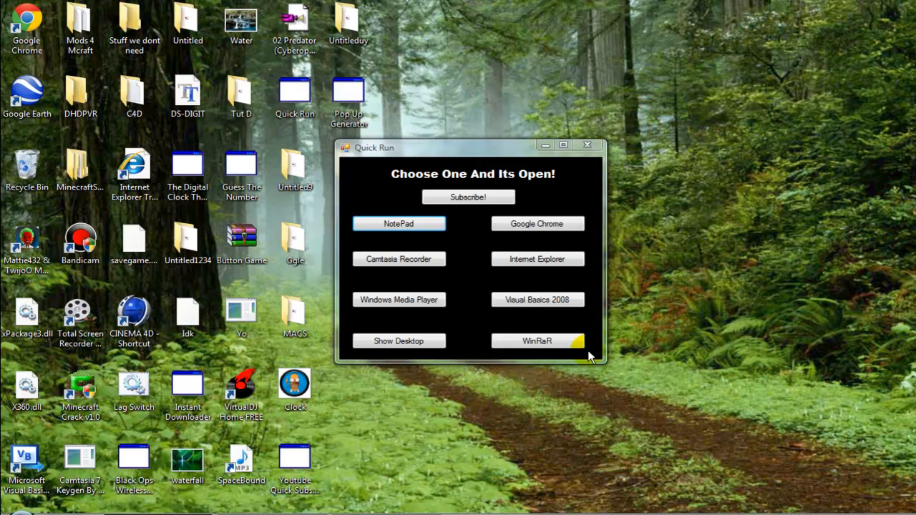
{"action": "mouse_move", "coordinate": [619, 29]}
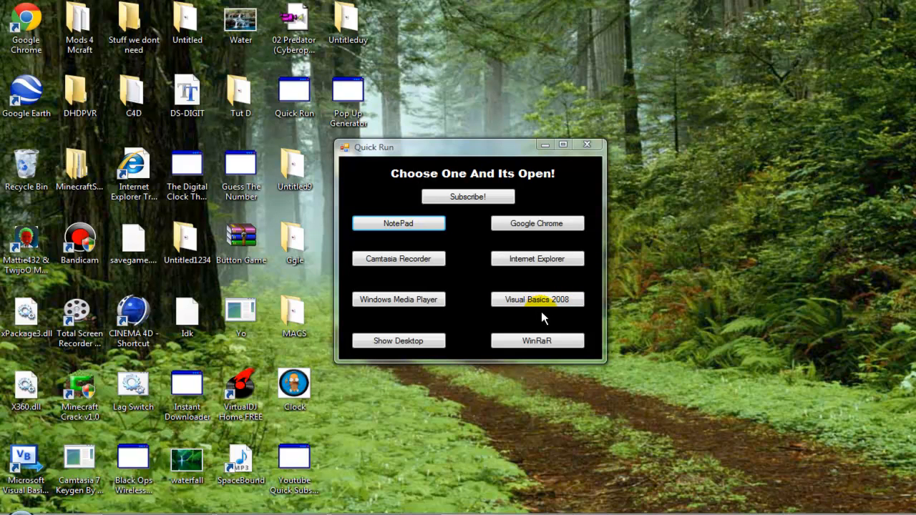
- Launch Visual Basic 2008 Express and create a new Windows Forms Application project
{"action": "left_click", "coordinate": [537, 299]}
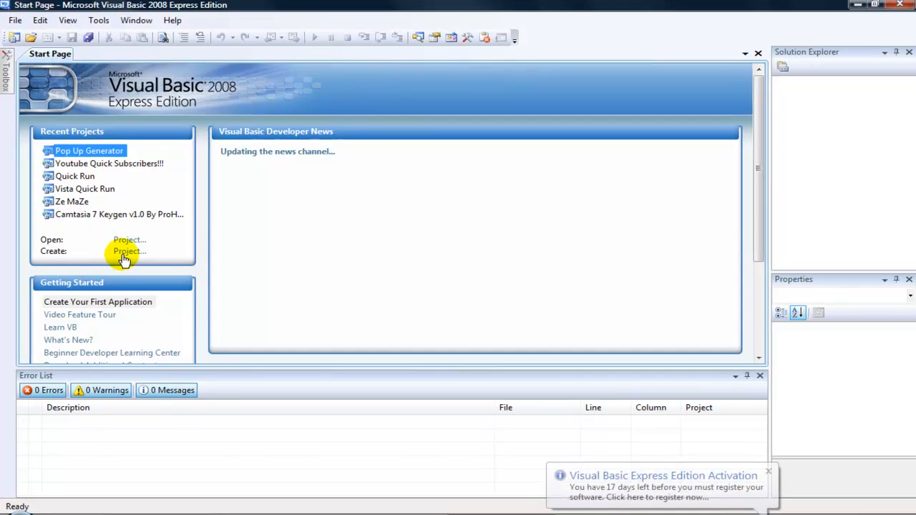
{"action": "left_click", "coordinate": [129, 252]}
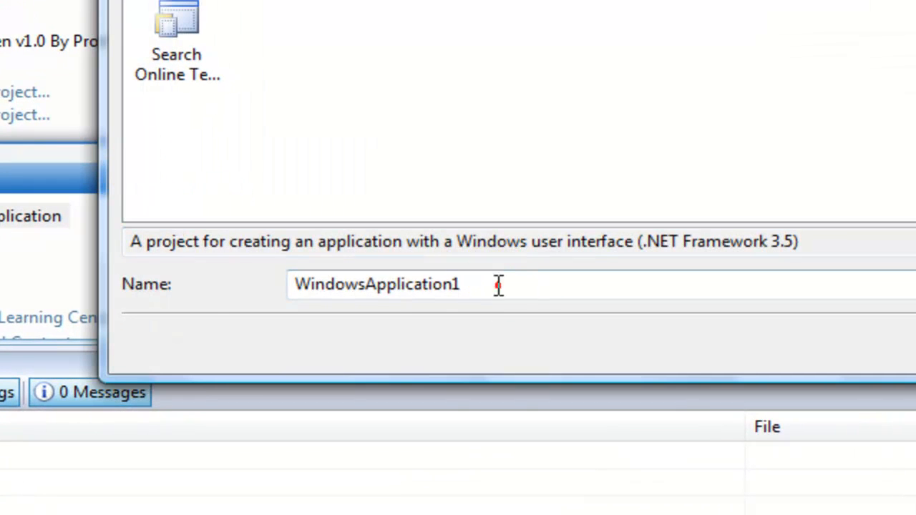
{"action": "type", "text": "Po"}
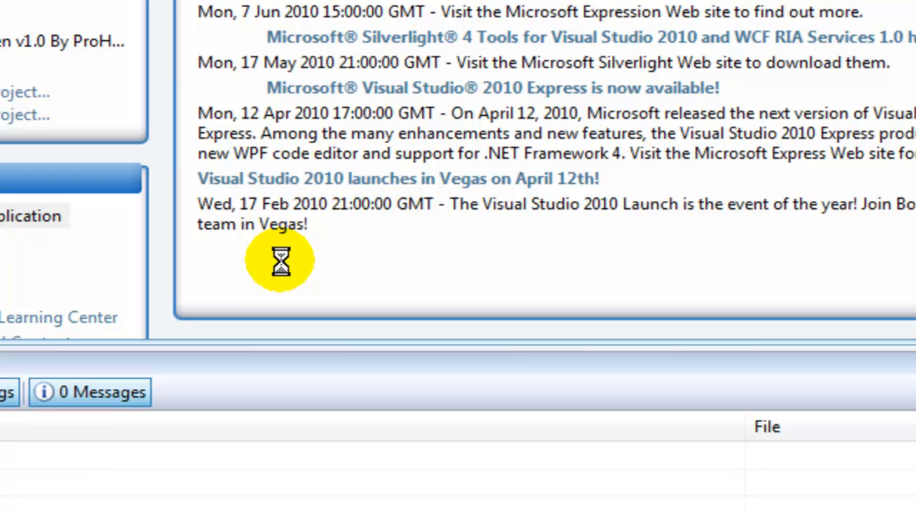
{"action": "mouse_move", "coordinate": [297, 228]}
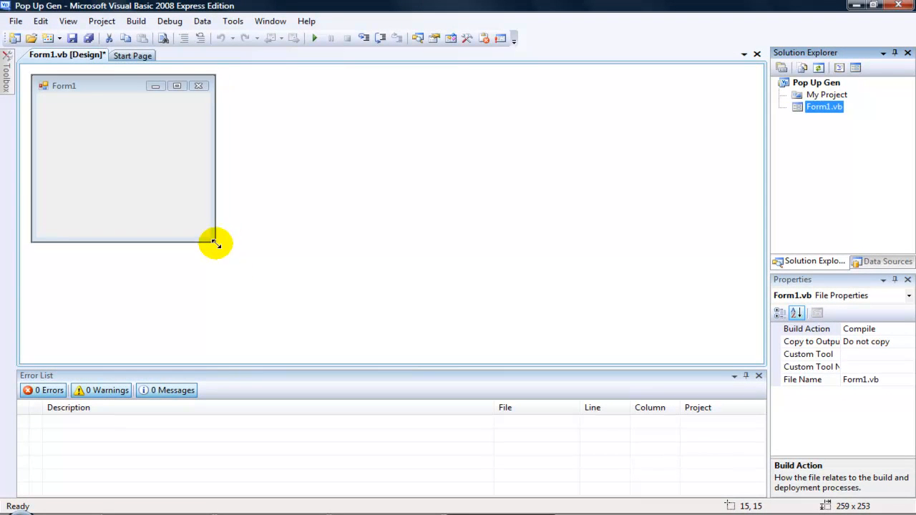
- Enlarge Form1 and set its Text property to 'Tutorial'
{"action": "left_click_drag", "start_coordinate": [215, 244], "coordinate": [227, 260]}
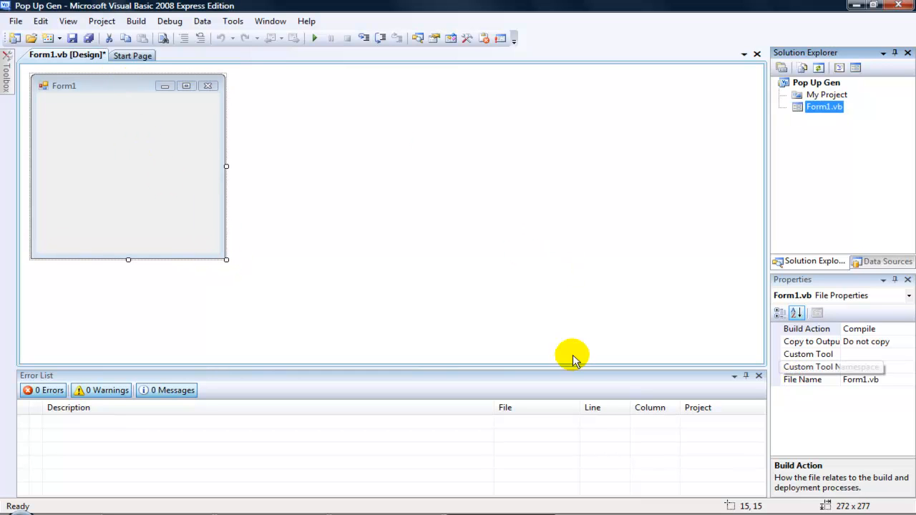
{"action": "left_click", "coordinate": [128, 164]}
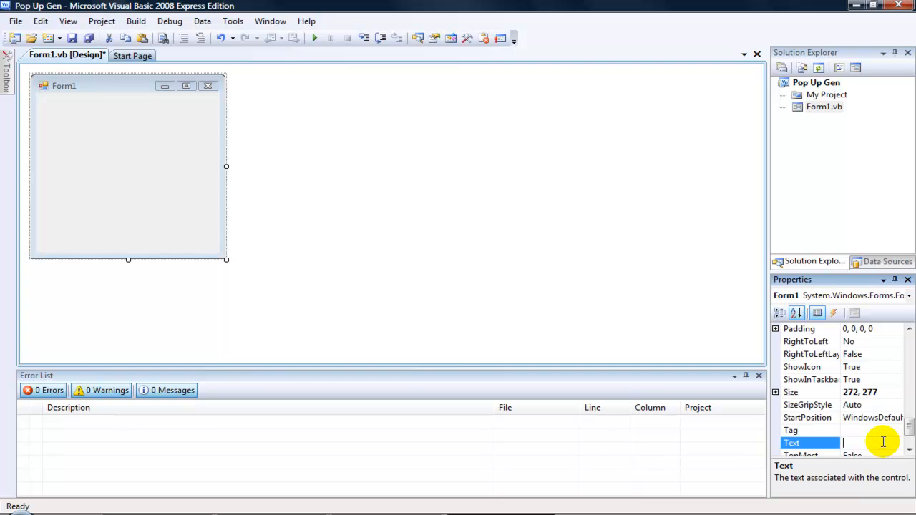
{"action": "type", "text": "Tutorial"}
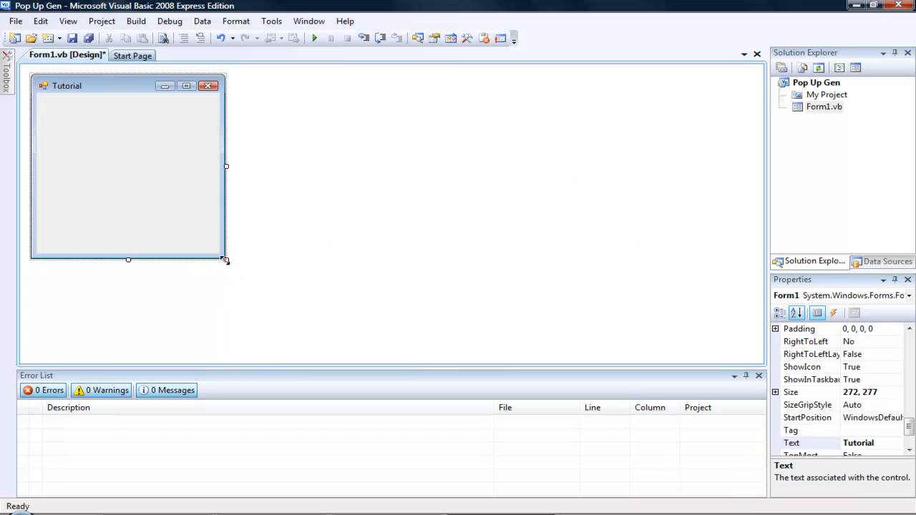
{"action": "left_click_drag", "start_coordinate": [226, 260], "coordinate": [238, 265]}
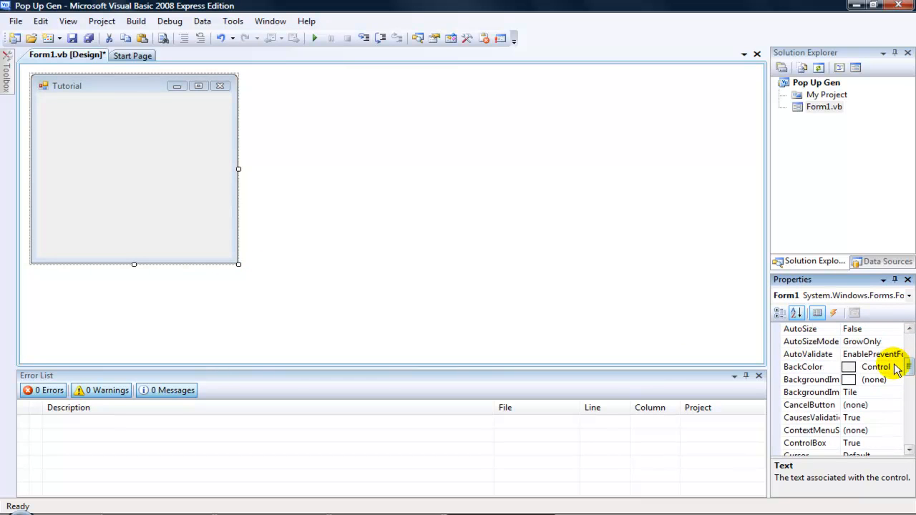
- Set the form's BackColor to black and show the Toolbox controls
{"action": "left_click", "coordinate": [896, 366]}
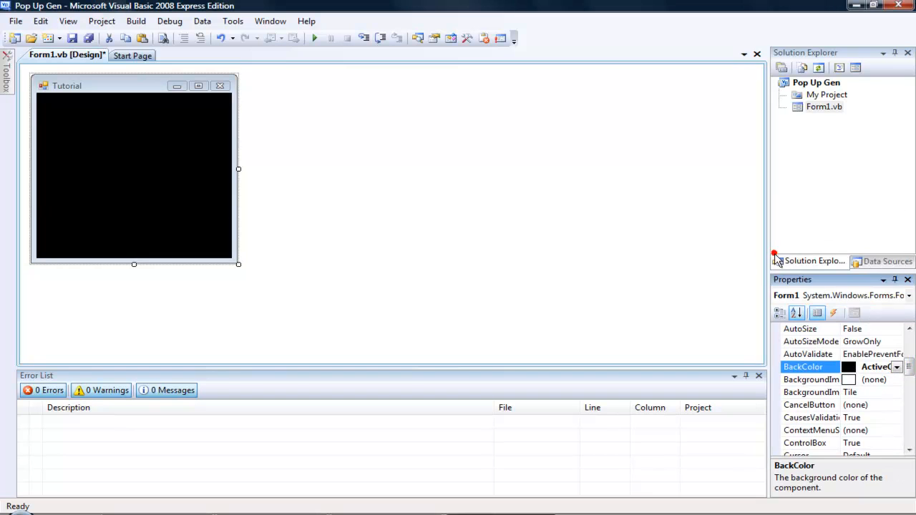
{"action": "mouse_move", "coordinate": [232, 246]}
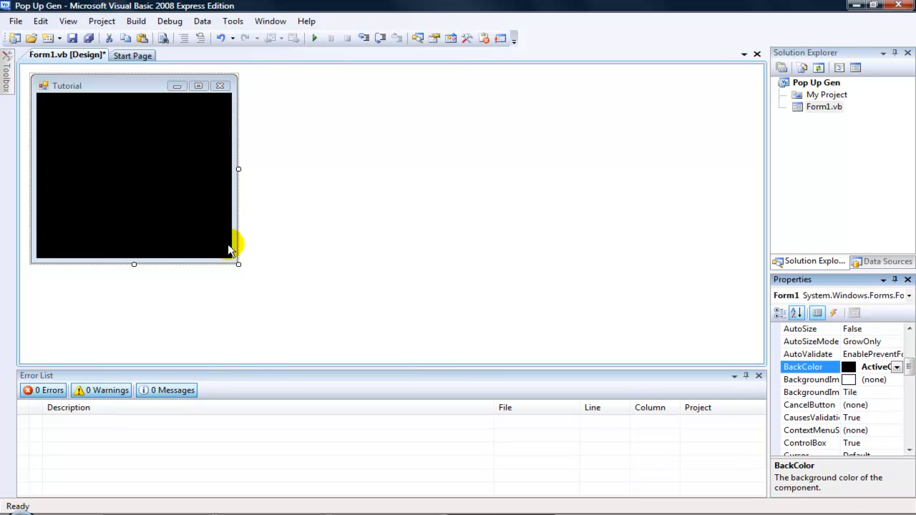
{"action": "left_click", "coordinate": [7, 64]}
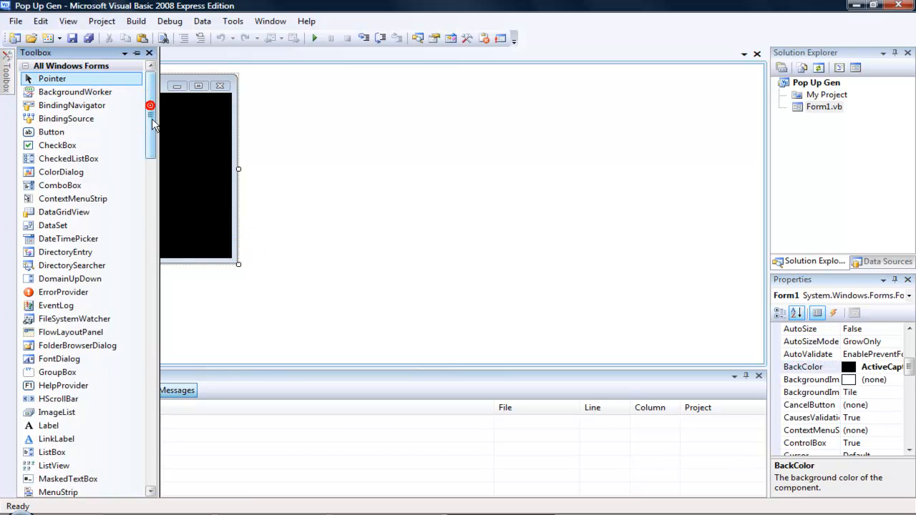
- Place a RichTextBox and a Button below it on the Tutorial form
{"action": "scroll", "scroll_direction": "down", "scroll_amount": 3}
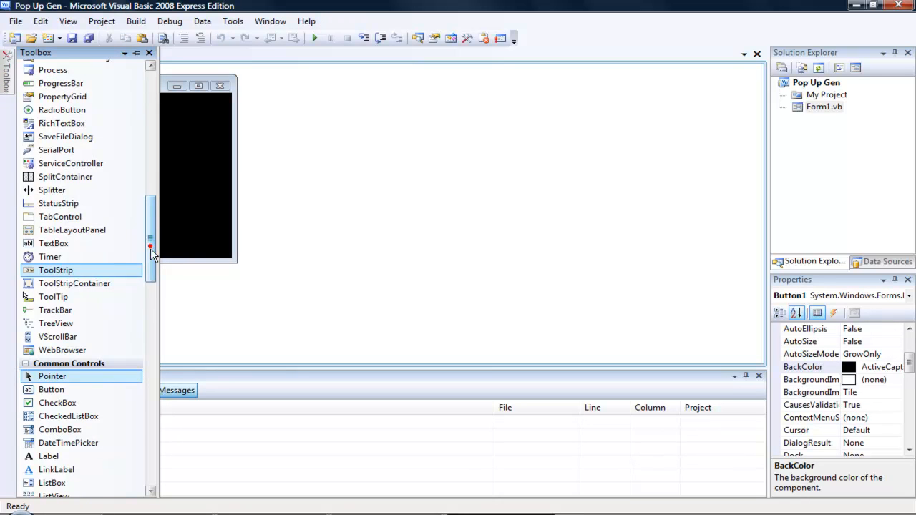
{"action": "left_click_drag", "start_coordinate": [150, 246], "coordinate": [152, 303]}
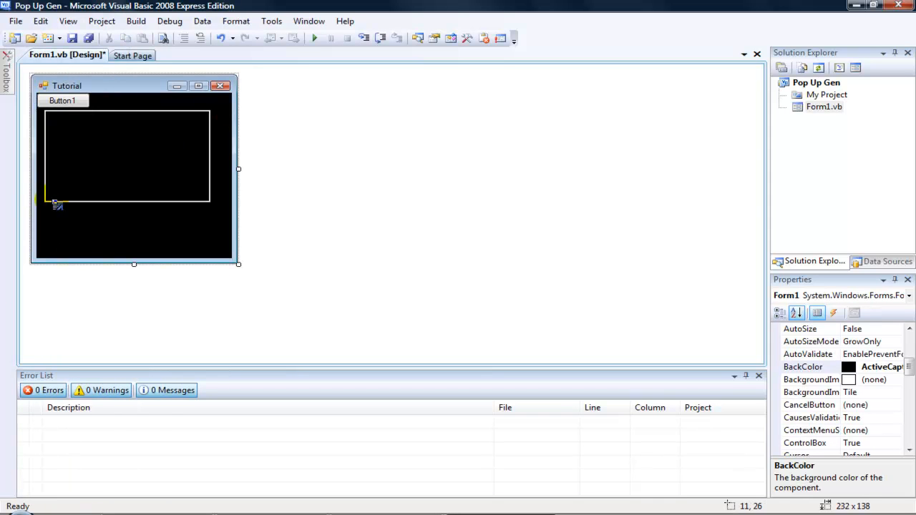
{"action": "left_click", "coordinate": [63, 100]}
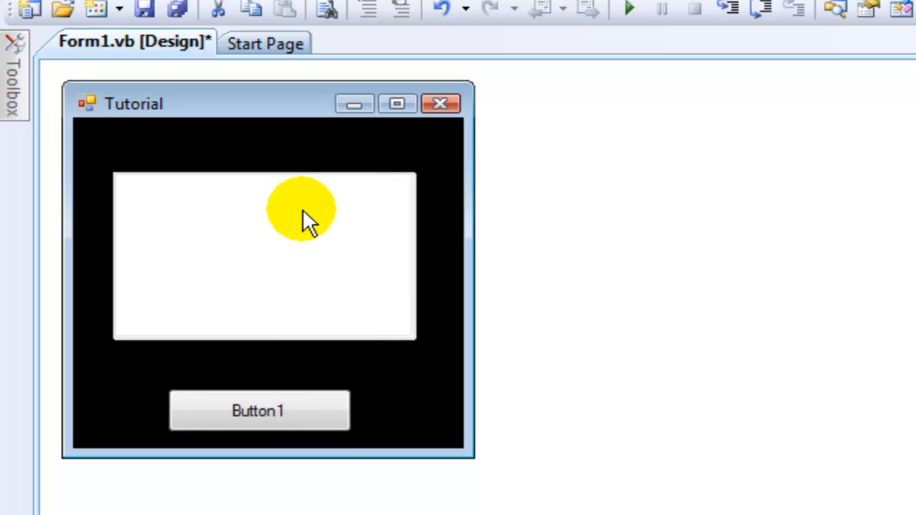
{"action": "left_click", "coordinate": [257, 410]}
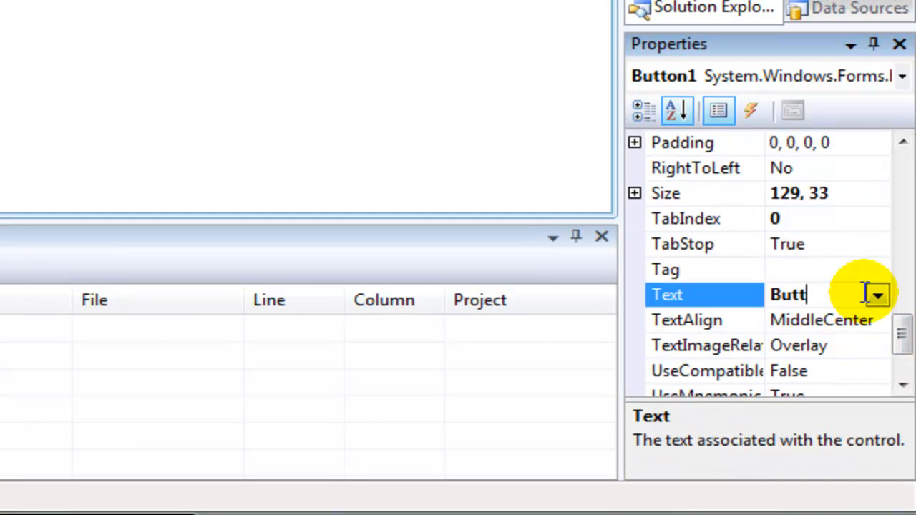
- Set Button1's Text to 'Generate My Pop Up' and adjust the layout
{"action": "type", "text": "G"}
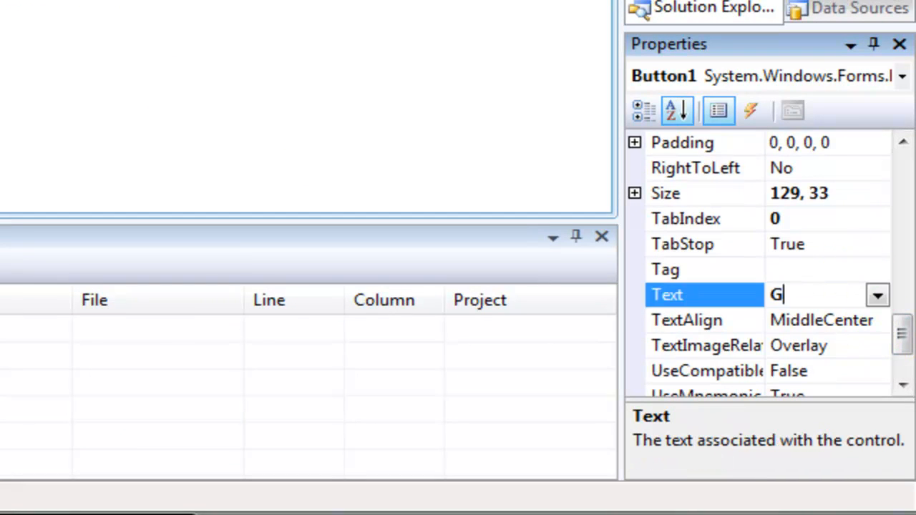
{"action": "type", "text": "enerat"}
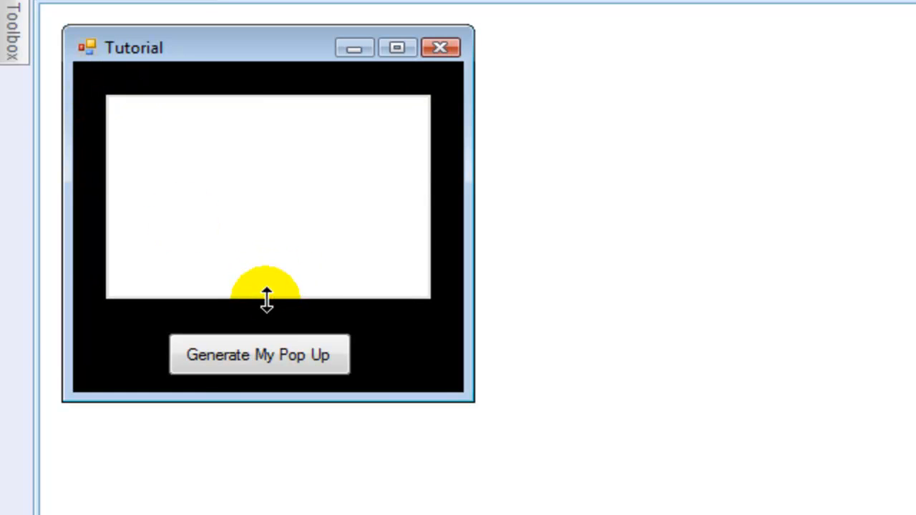
{"action": "left_click", "coordinate": [259, 355]}
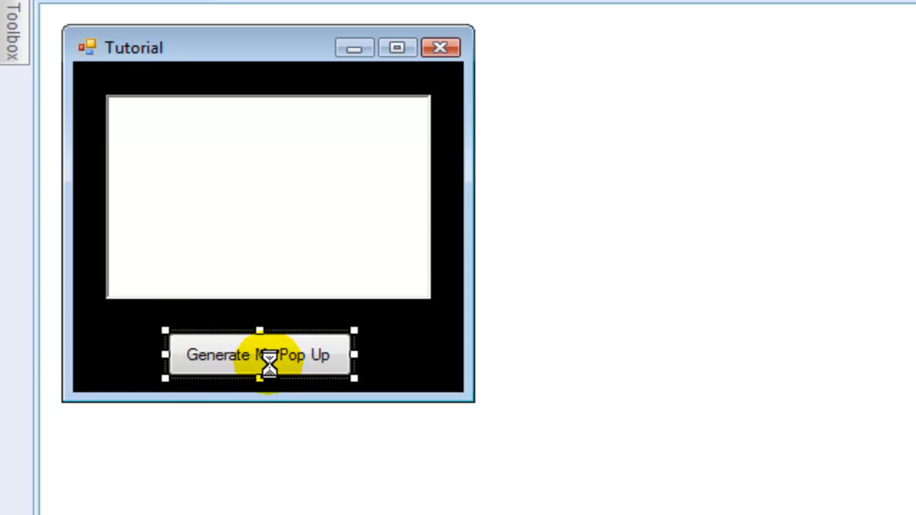
- In Button1's Click handler, add MsgBox(RichTextBox1.Text)
{"action": "double_click", "coordinate": [259, 355]}
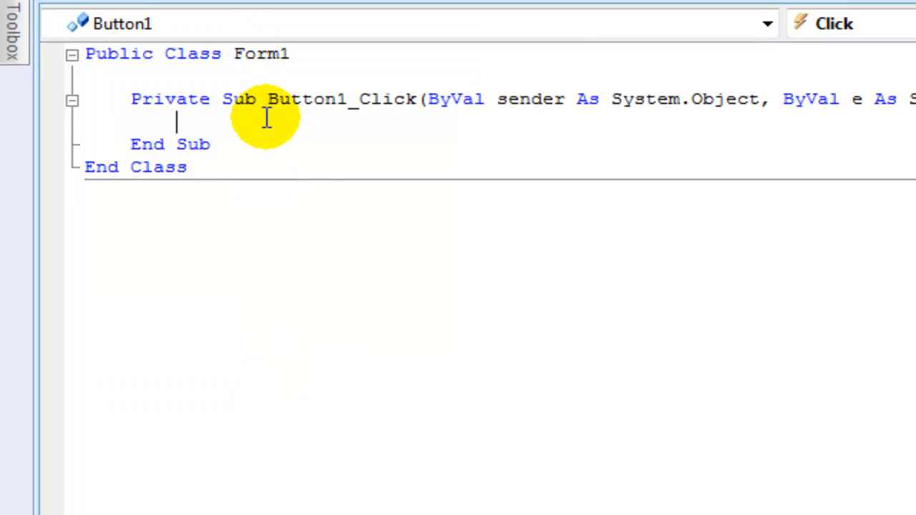
{"action": "type", "text": "MsgBox"}
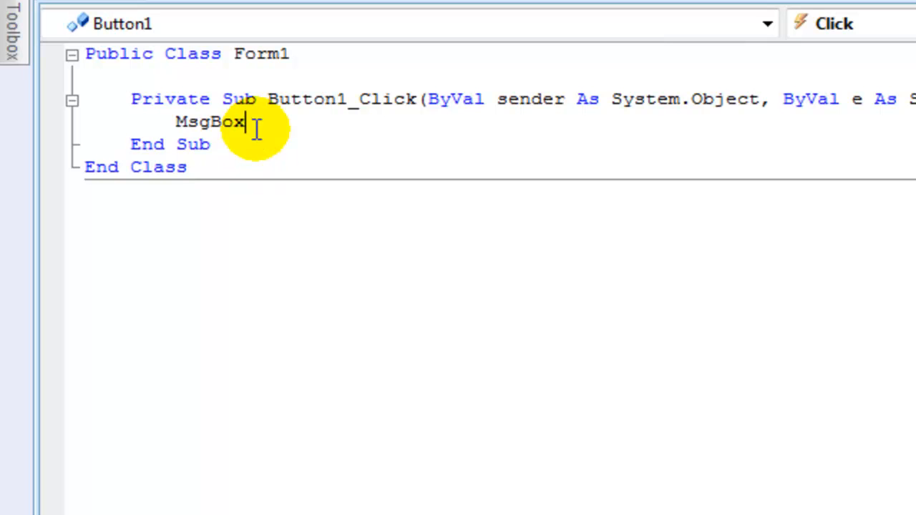
{"action": "type", "text": "("}
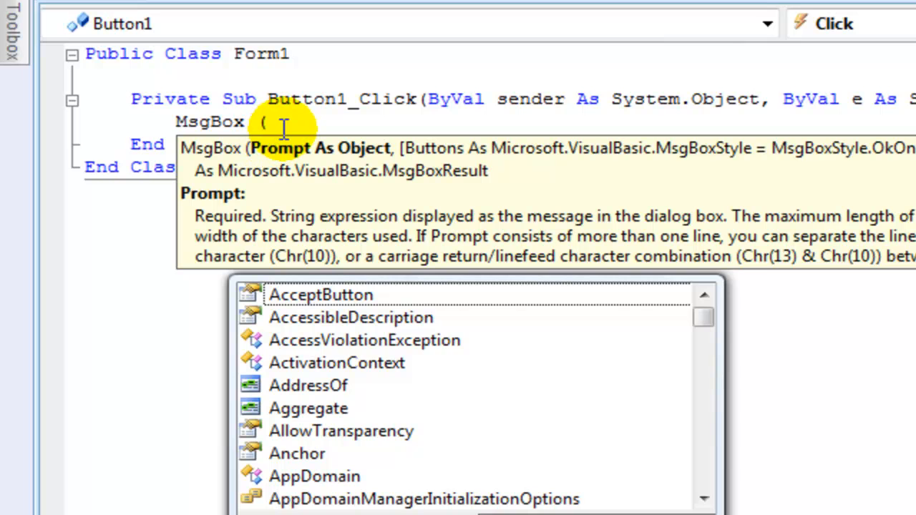
{"action": "type", "text": "RichTextBox1"}
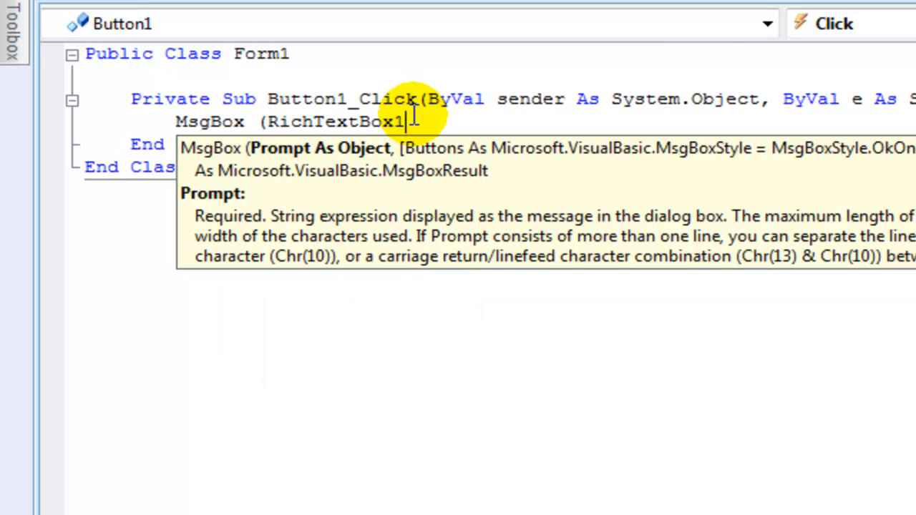
{"action": "type", "text": ".Text"}
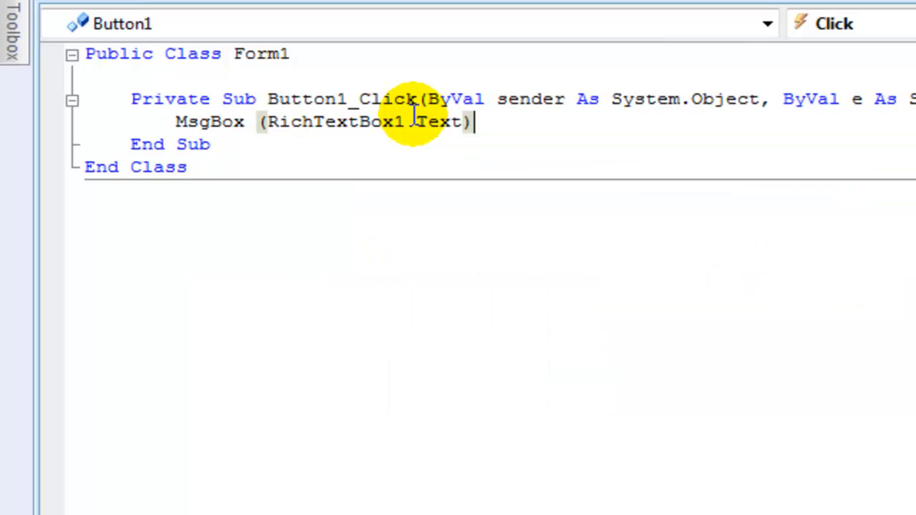
{"action": "mouse_move", "coordinate": [326, 77]}
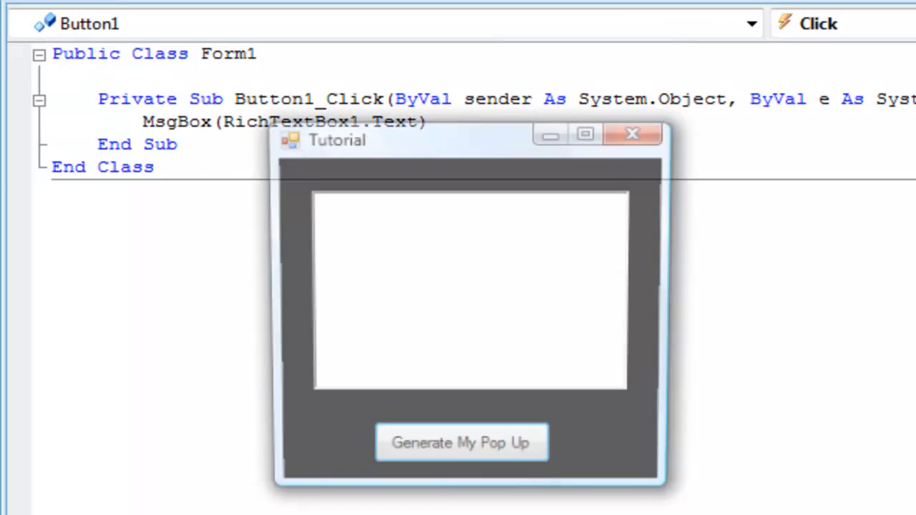
- Run the app, enter 'Hey thanks' in the box, then stop debugging
{"action": "type", "text": "H"}
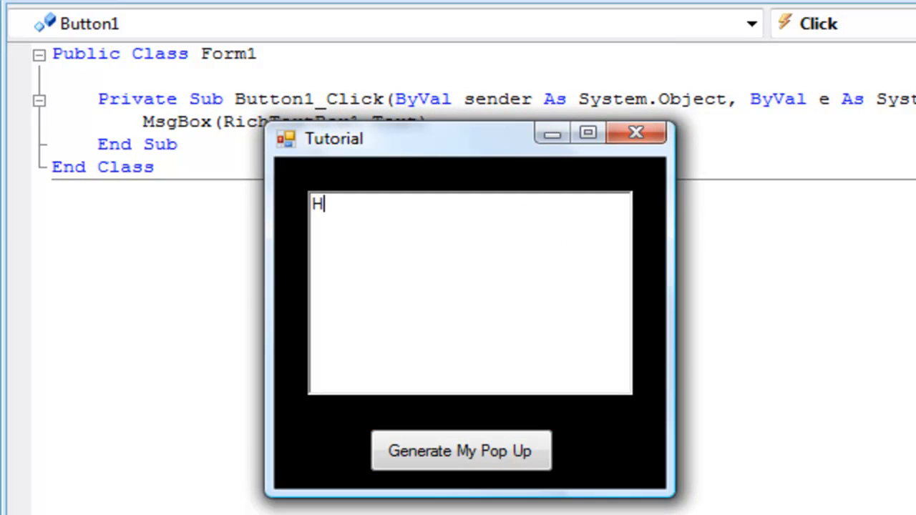
{"action": "type", "text": "ey thanks"}
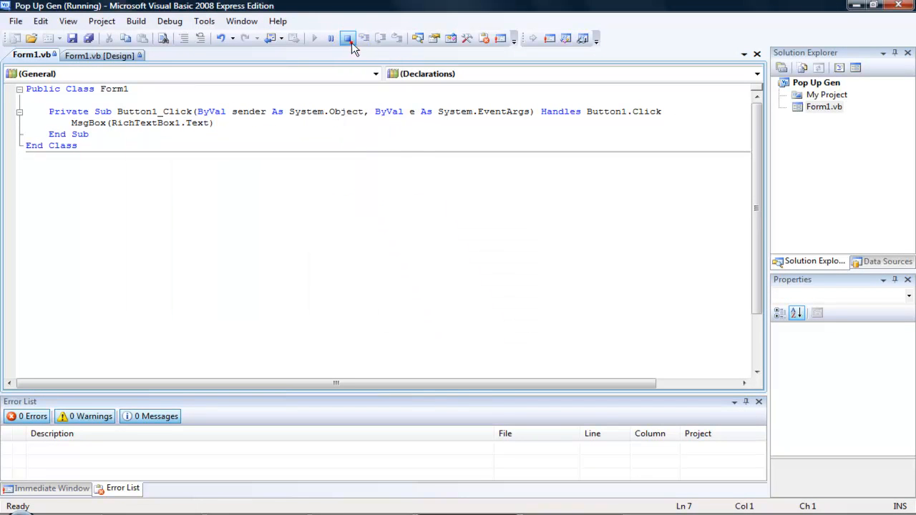
{"action": "left_click", "coordinate": [346, 37]}
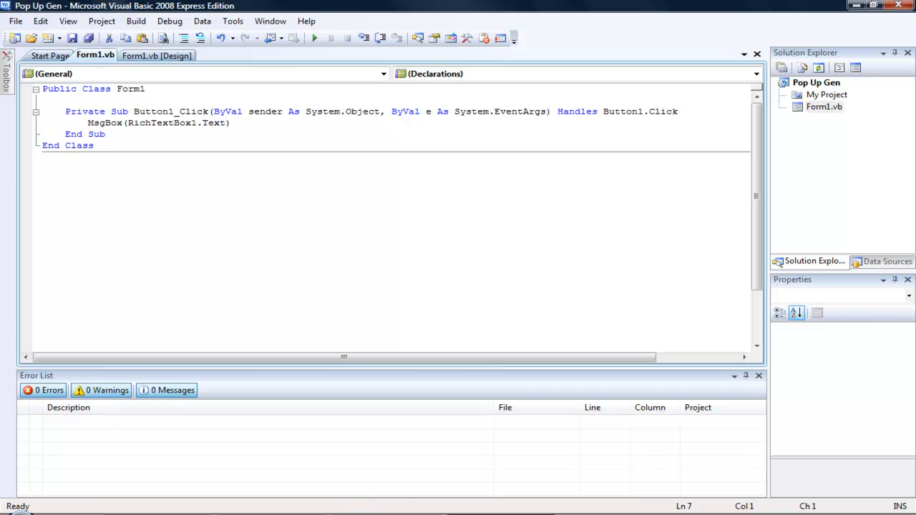